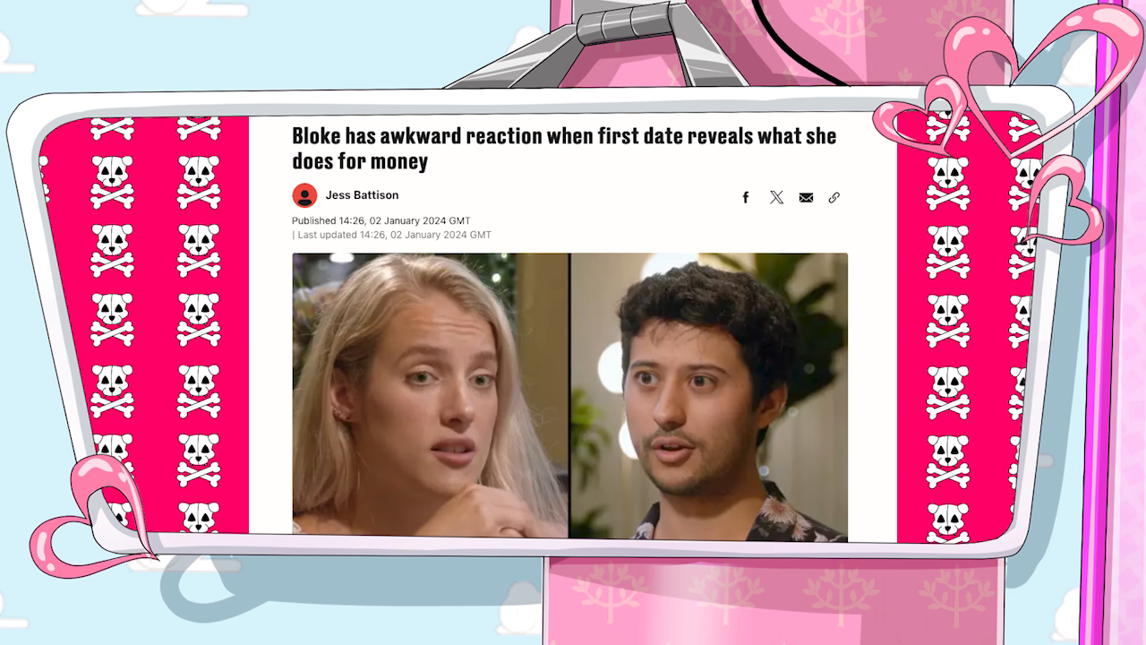
pyautogui.scroll(-3)
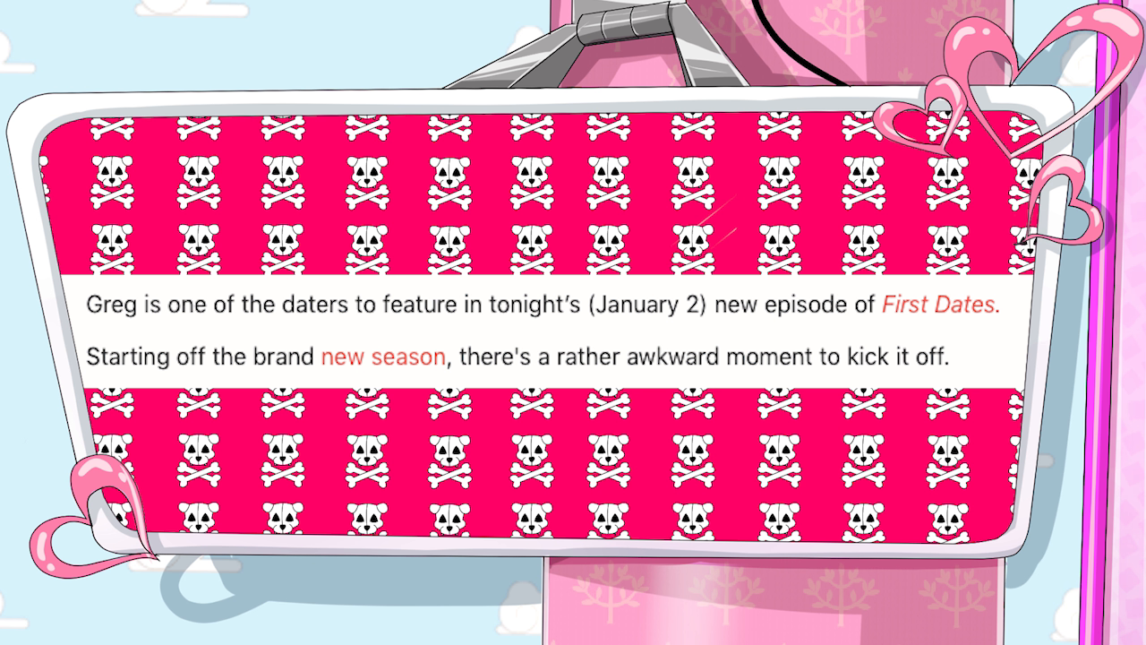